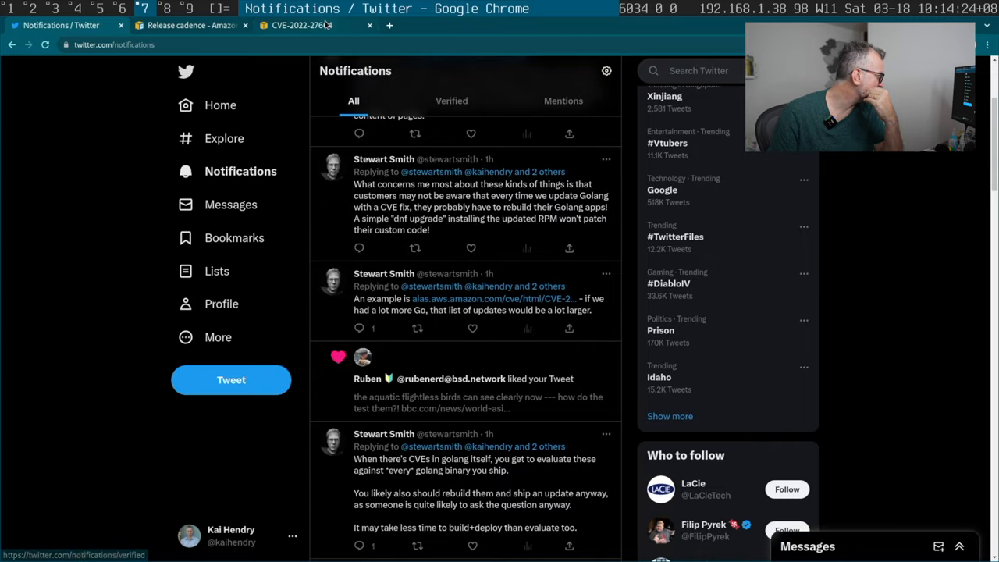
Step: Switch to the CVE-2022-27664 Amazon Linux advisory tab
click(313, 26)
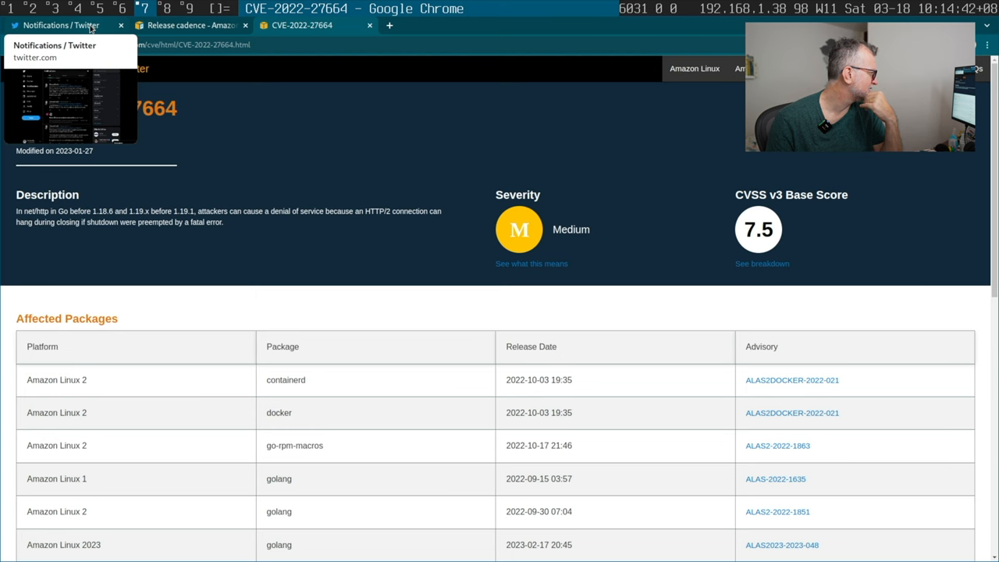
Step: Review the advisory's 7.5 medium severity and affected packages, then return to Twitter notifications
click(66, 27)
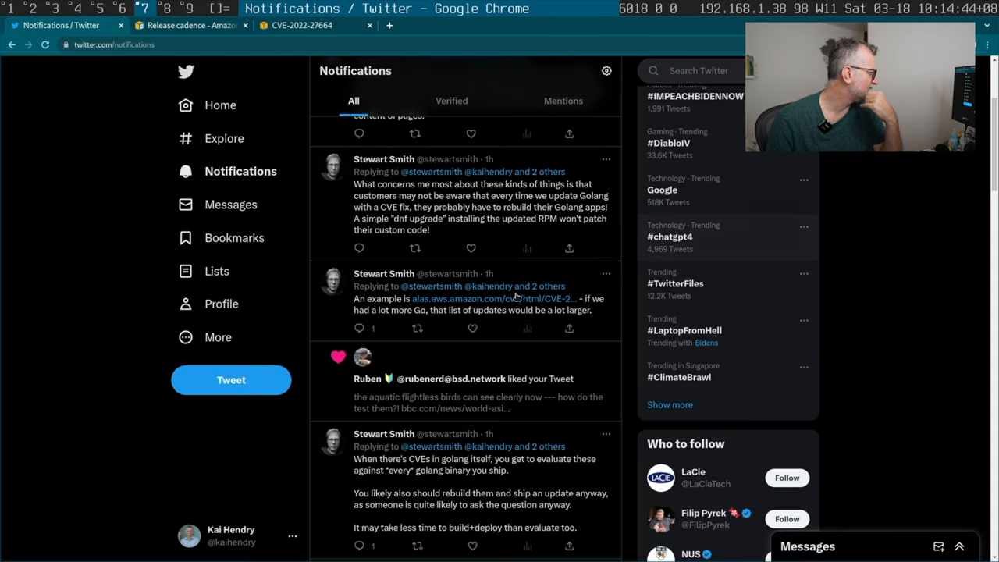